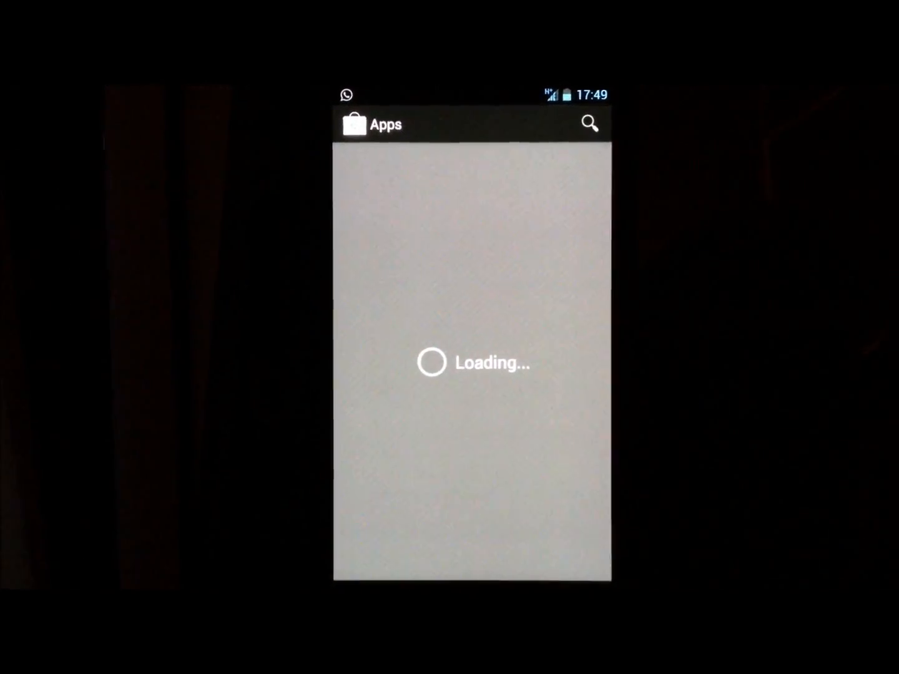
Search the Play Store and view the Ultimate custom widget (UCCW) app listing
left_click(589, 123)
type("ucc")
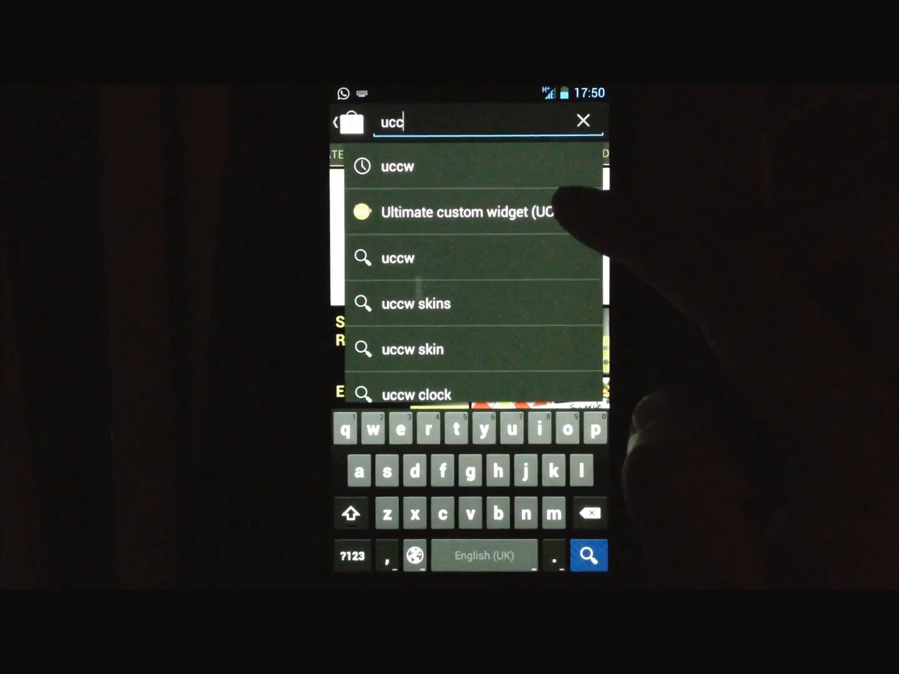
left_click(466, 212)
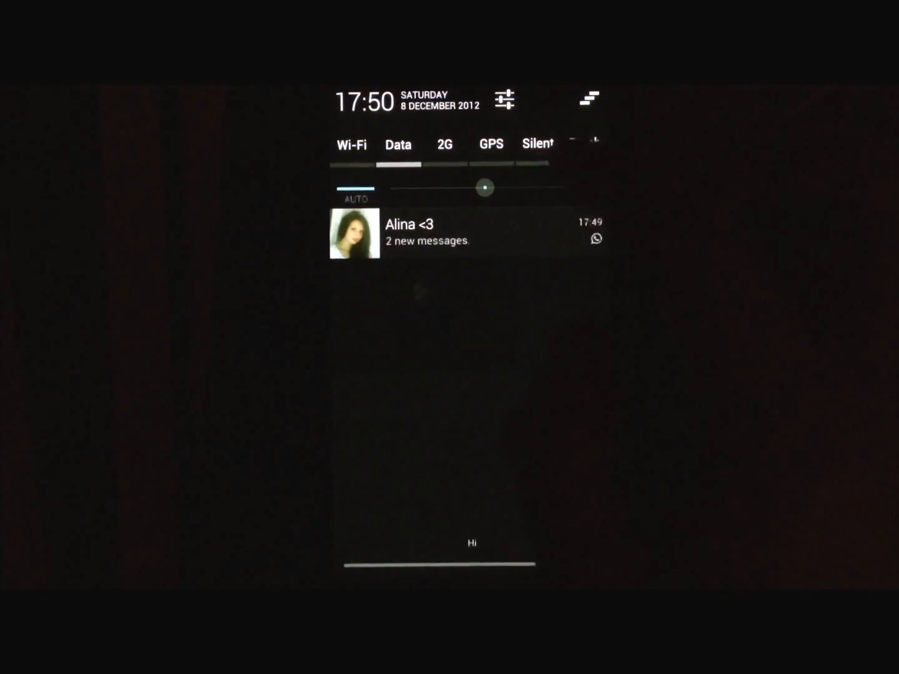
left_click(504, 100)
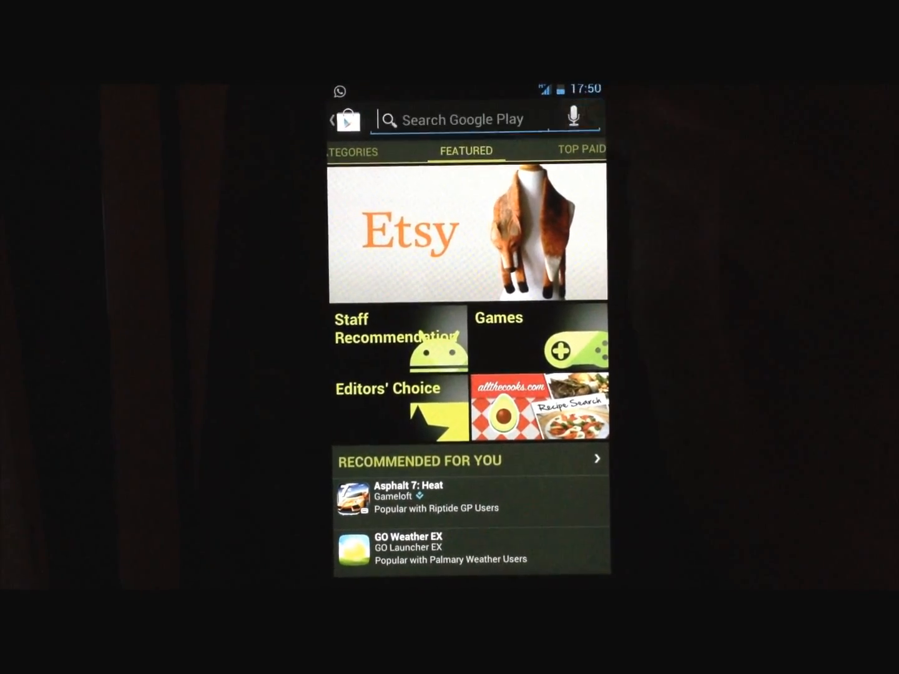
Search 'nov', pick the 'nova launcher' suggestion and view the Nova Launcher listing
left_click(481, 119)
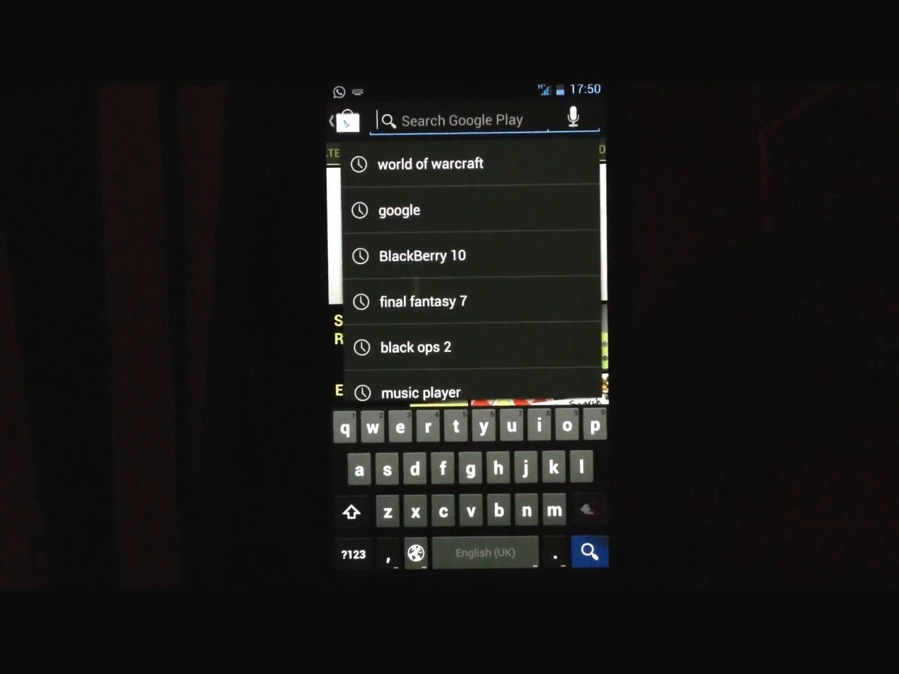
type("nov")
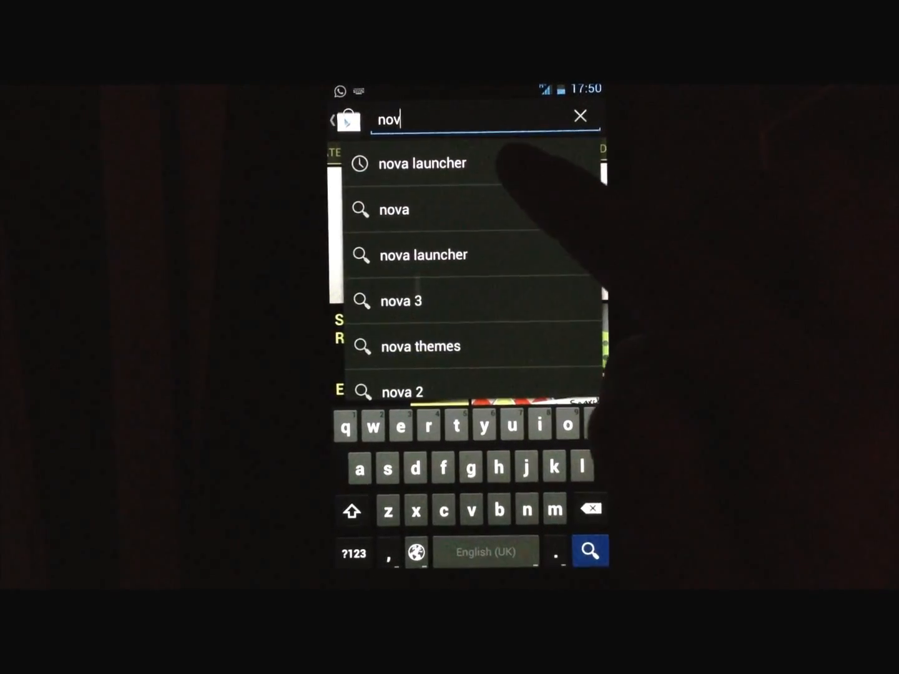
left_click(420, 163)
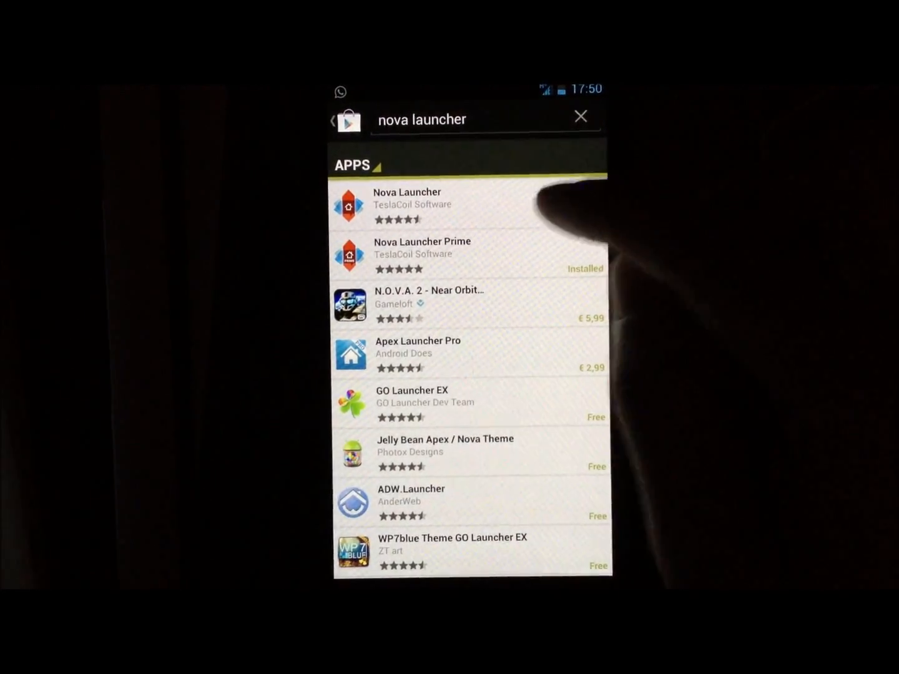
left_click(407, 205)
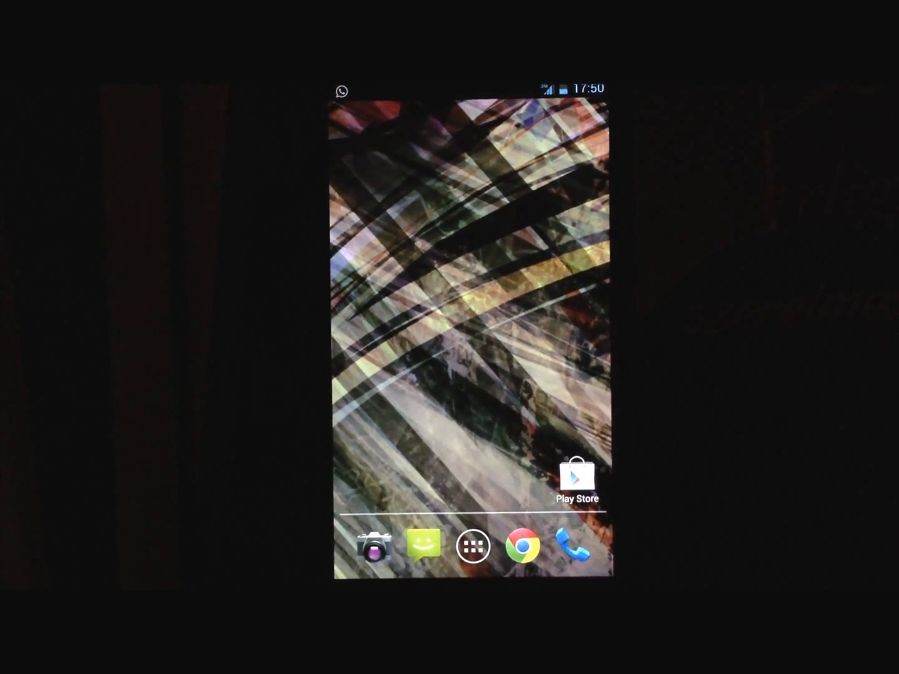
Browse the app drawer, then bring up the home-screen menu with Nova Settings
left_click(472, 546)
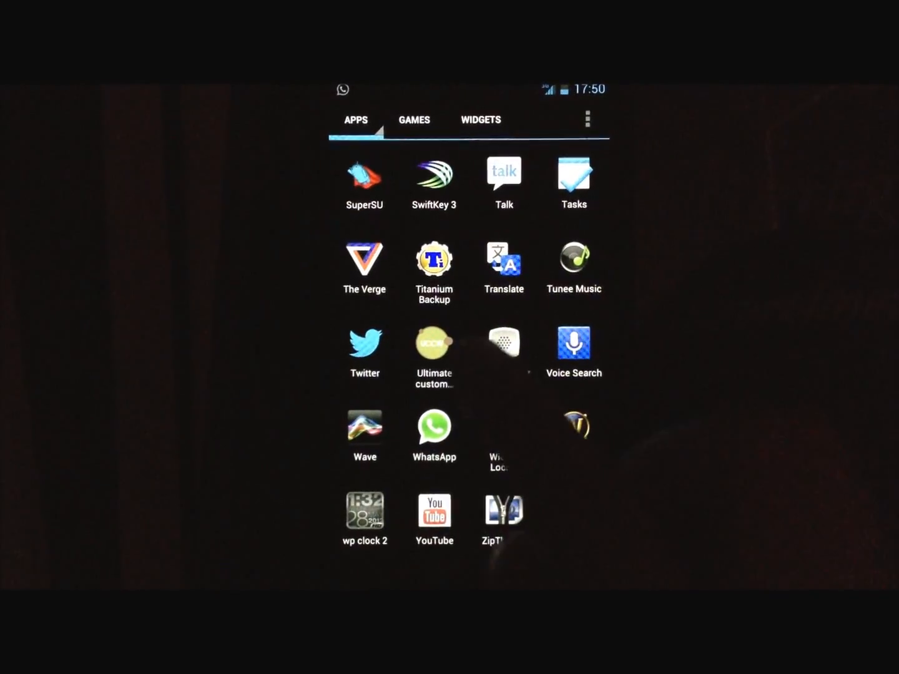
left_click(433, 343)
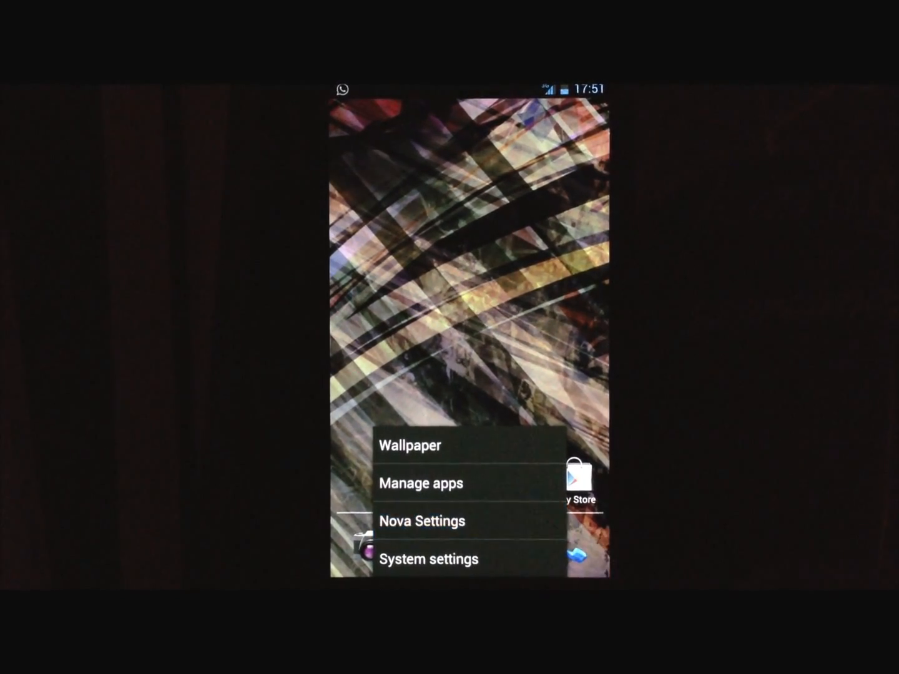
In Nova Settings > Desktop, set the desktop grid to 7 rows by 4 columns
left_click(421, 521)
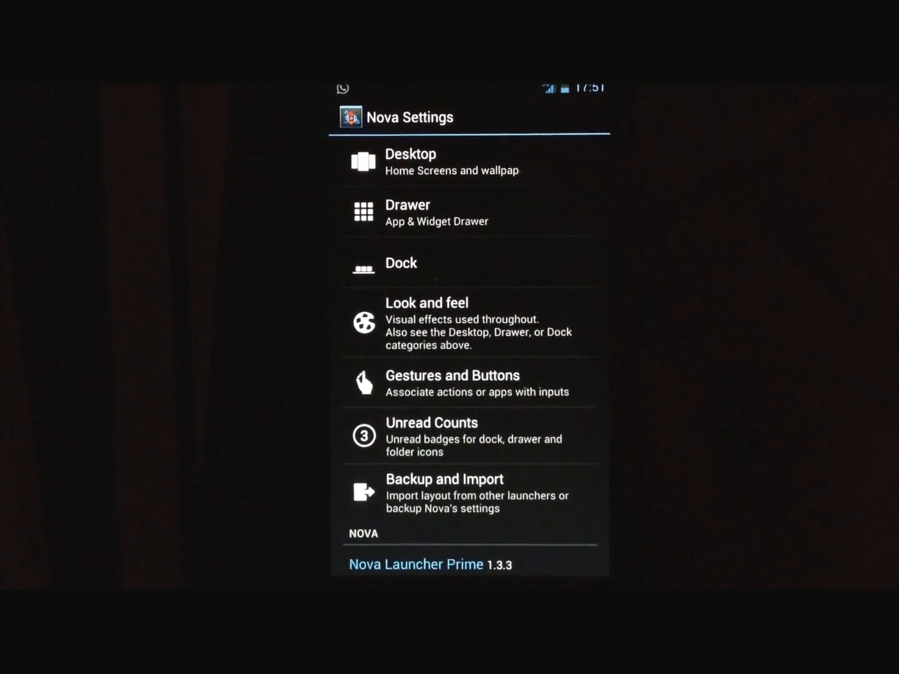
left_click(437, 162)
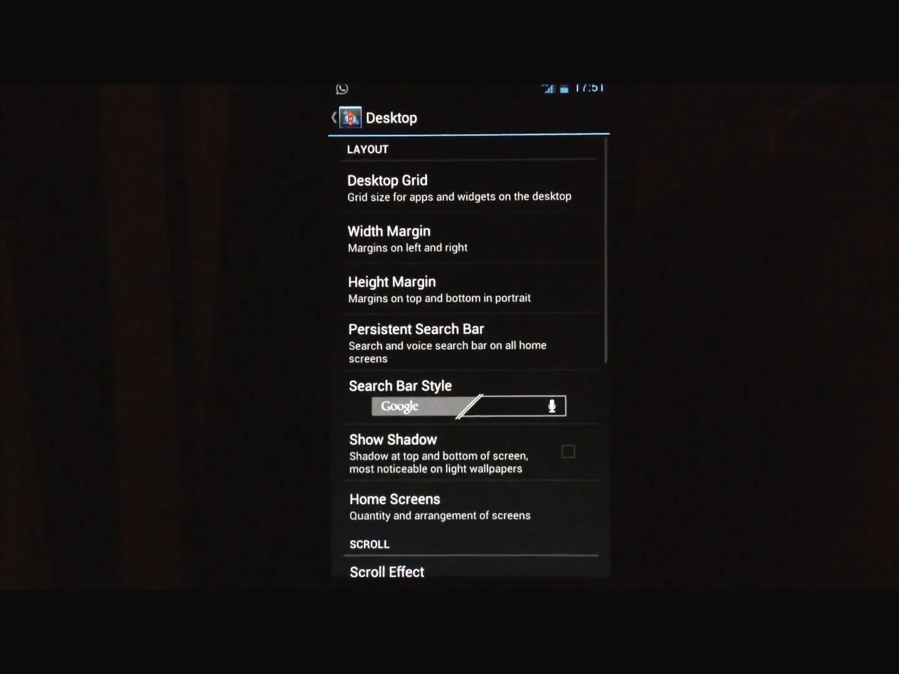
left_click(387, 180)
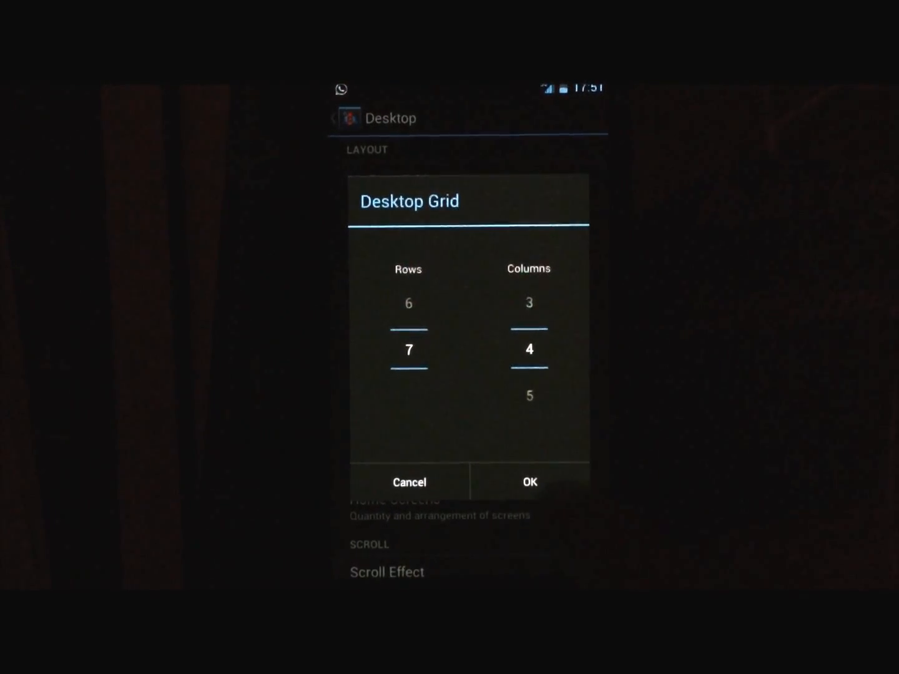
left_click(529, 482)
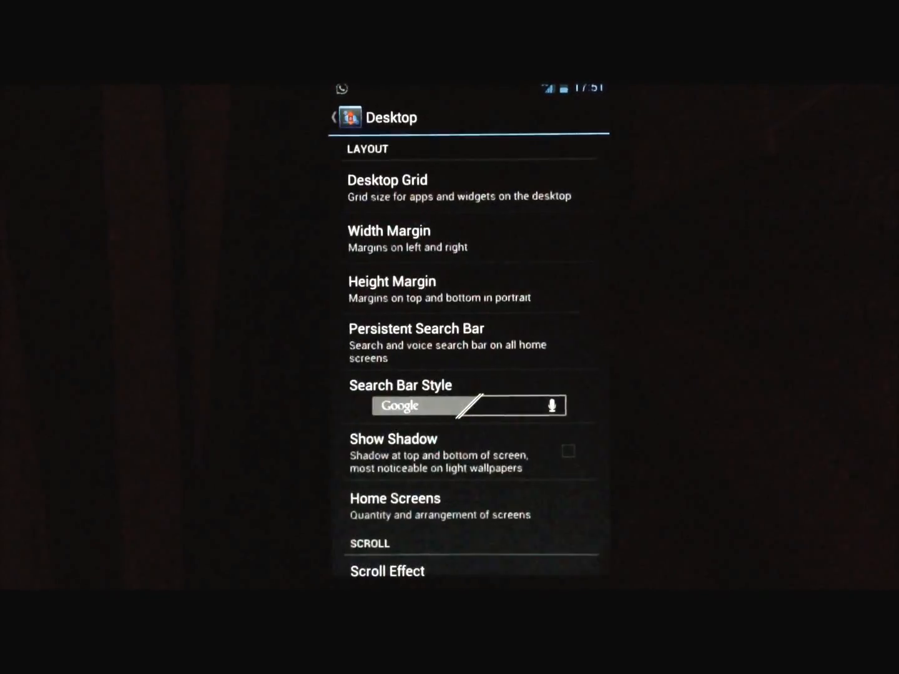
left_click(392, 288)
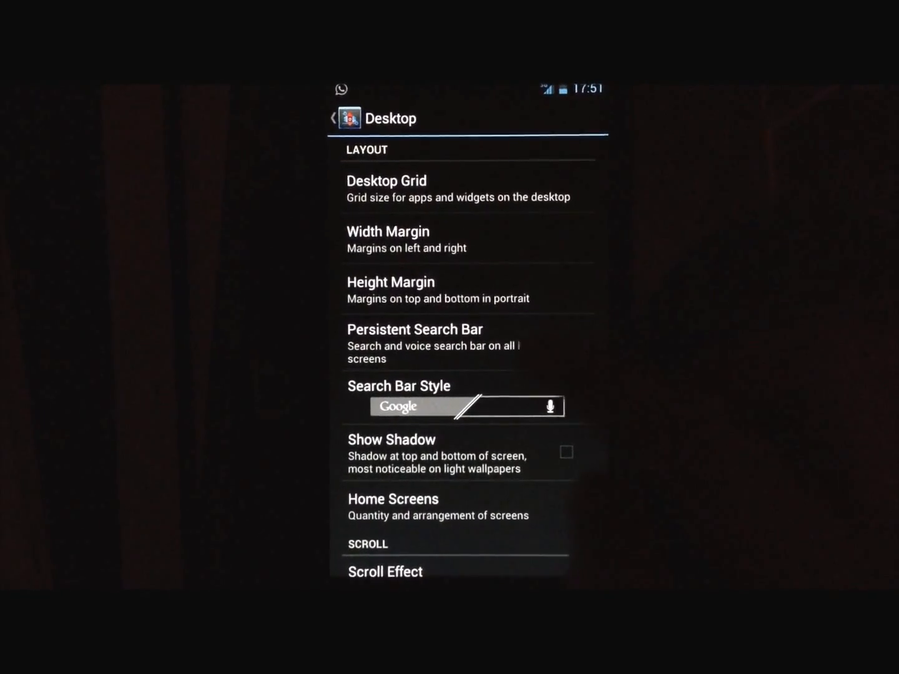
Keep Cube as the home-screen scroll effect and review the Look and feel settings
scroll("down", 3)
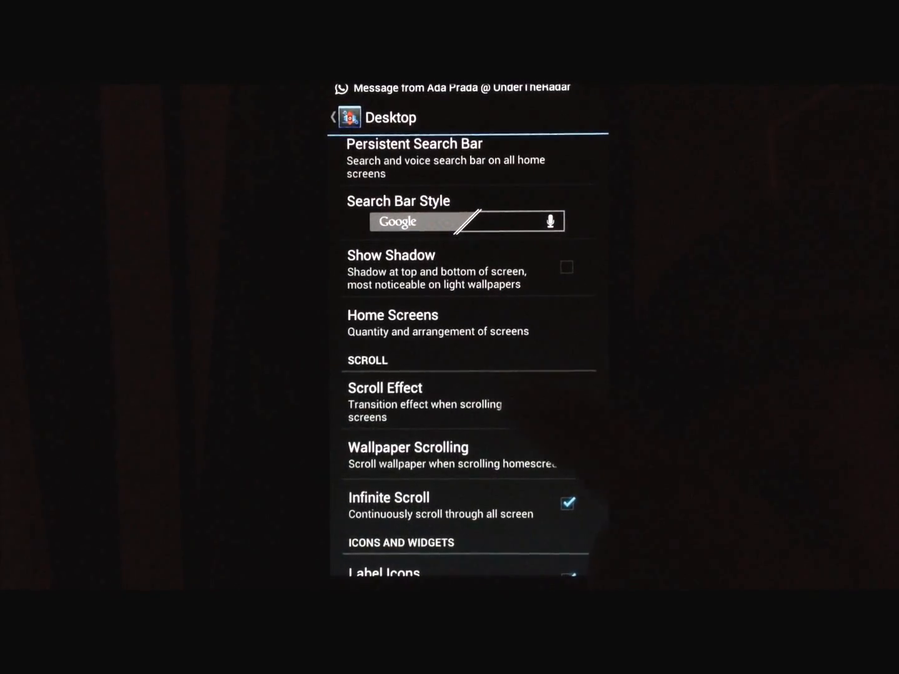
left_click(385, 387)
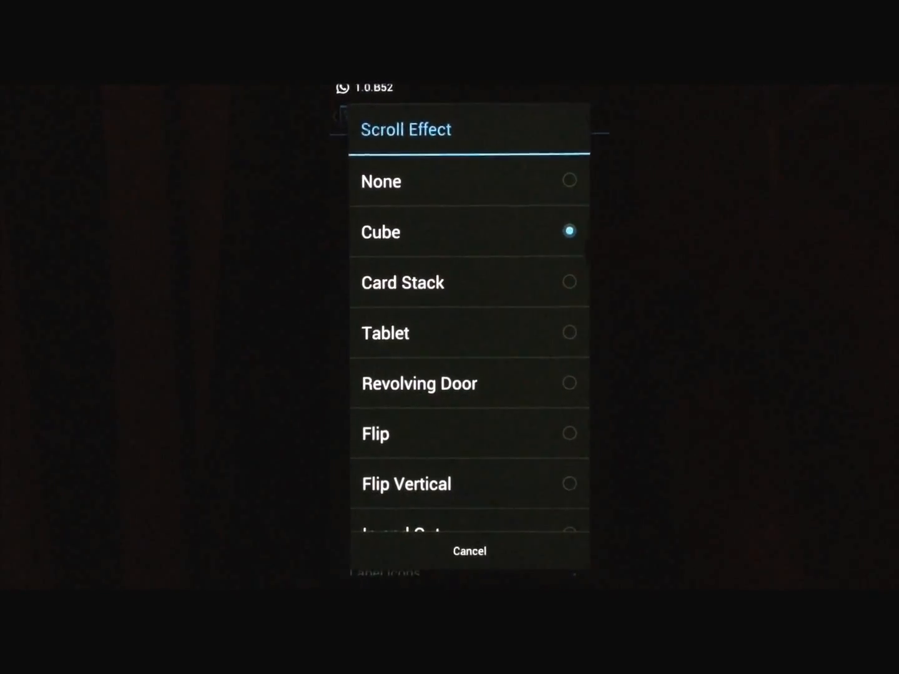
left_click(469, 550)
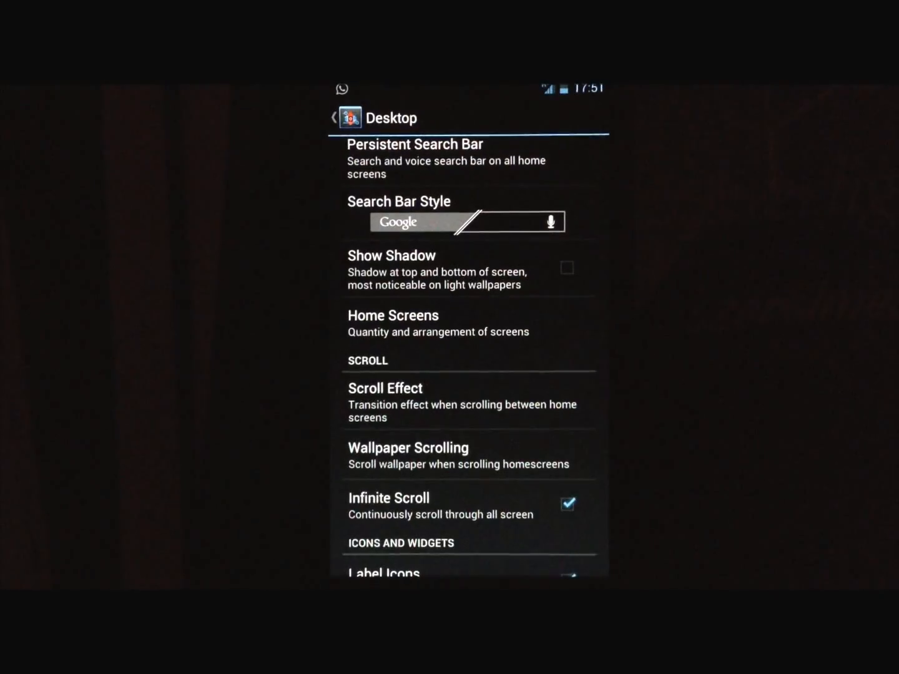
left_click(334, 118)
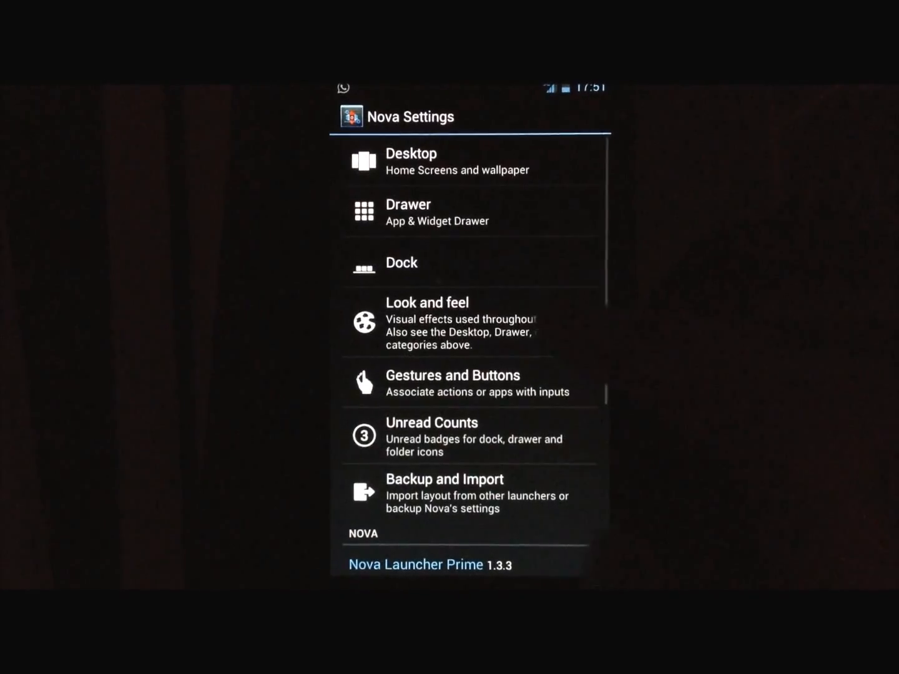
left_click(427, 322)
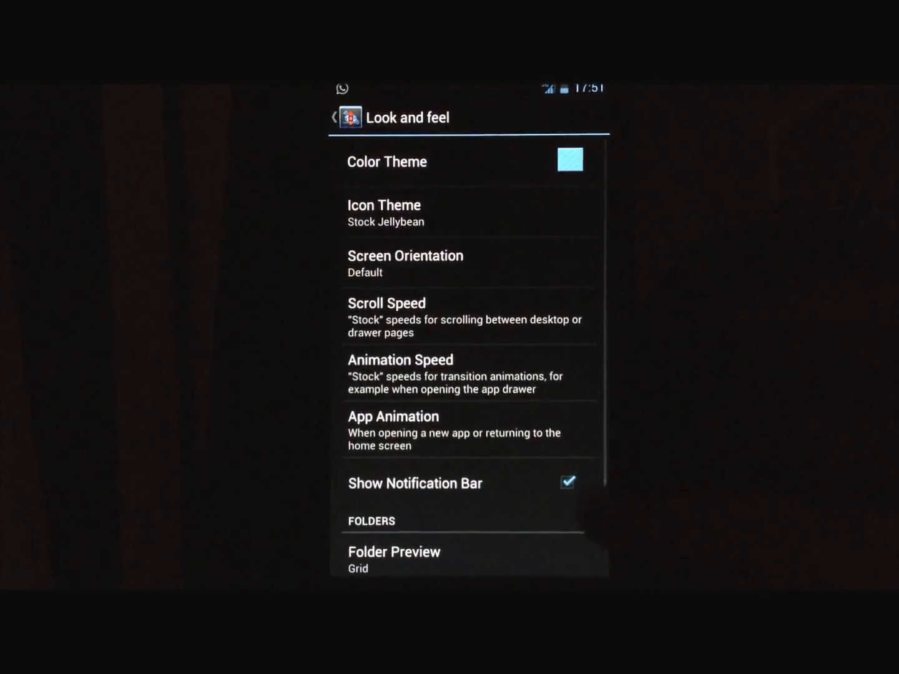
left_click(567, 482)
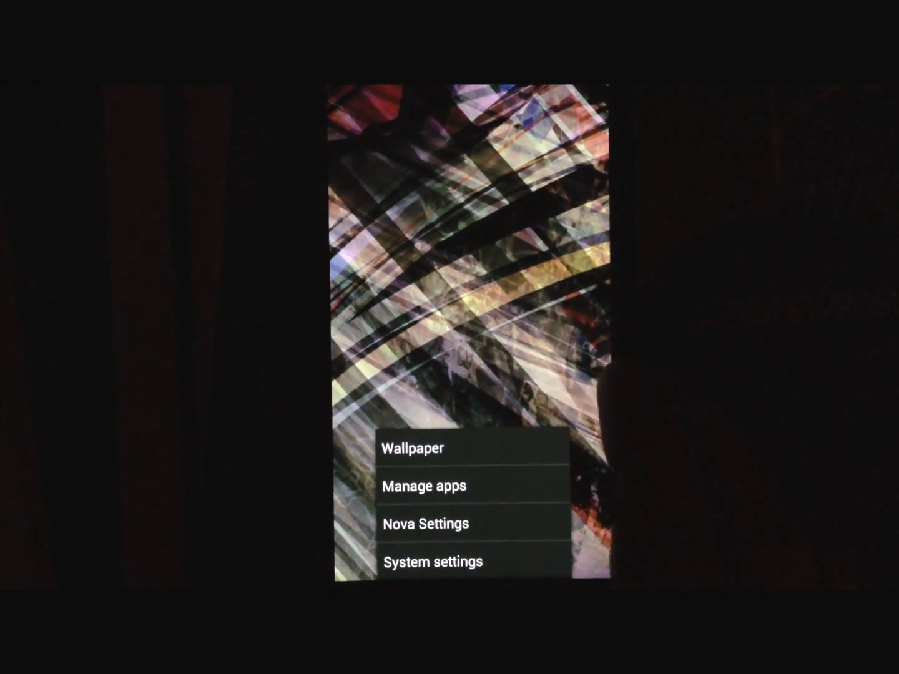
Add a widget to the home screen, choosing Ultimate custom widget (UCCW) and browsing its skins
left_click(417, 448)
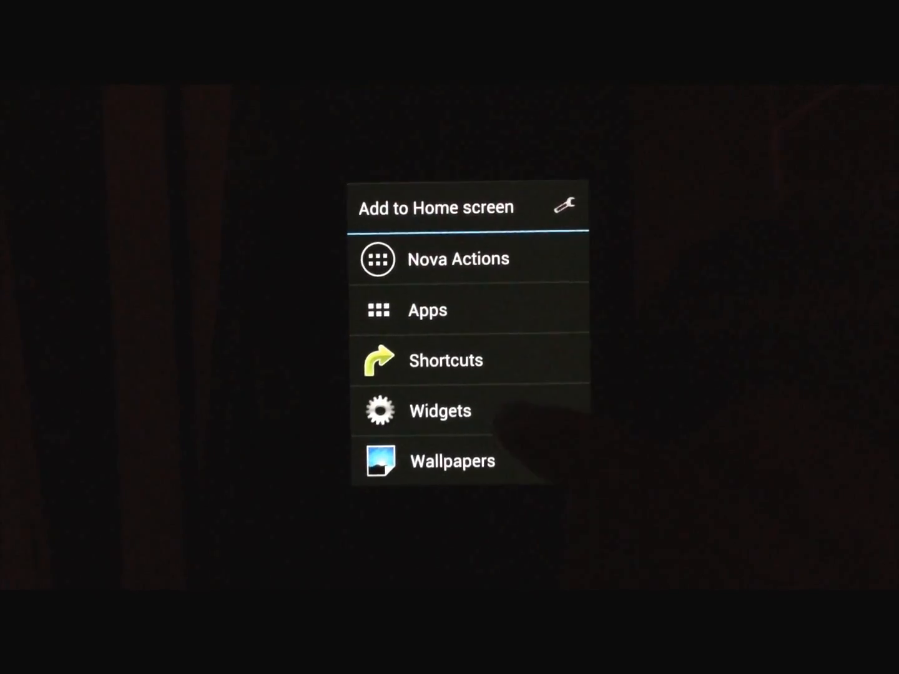
left_click(439, 409)
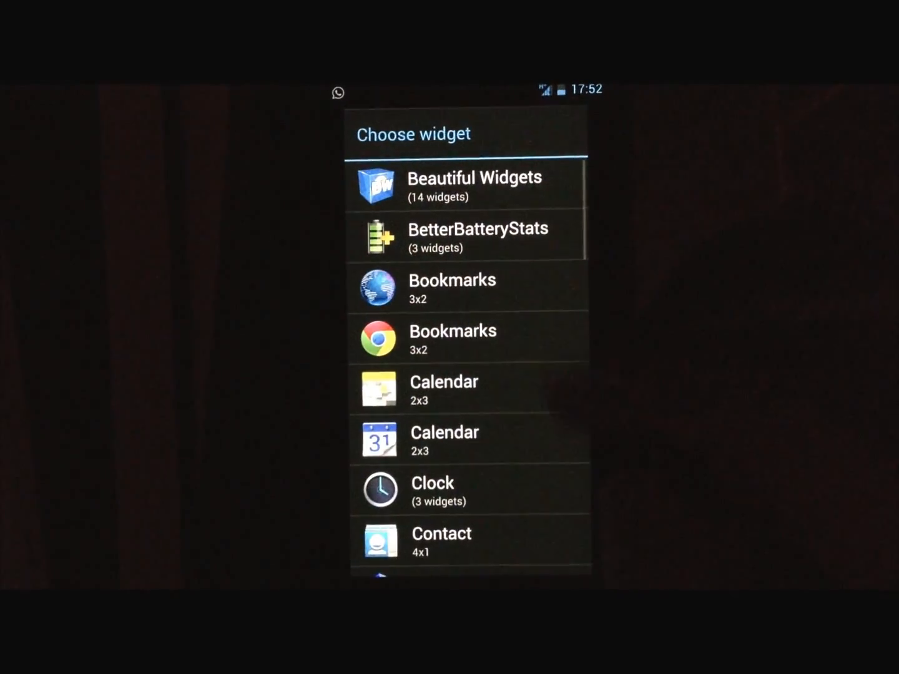
scroll("down", 3)
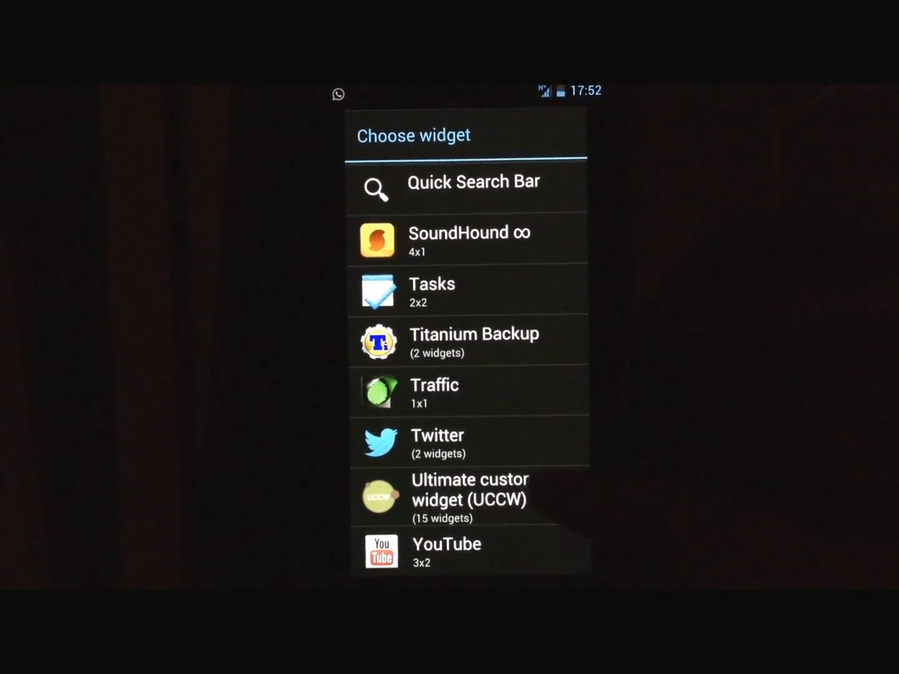
left_click(469, 500)
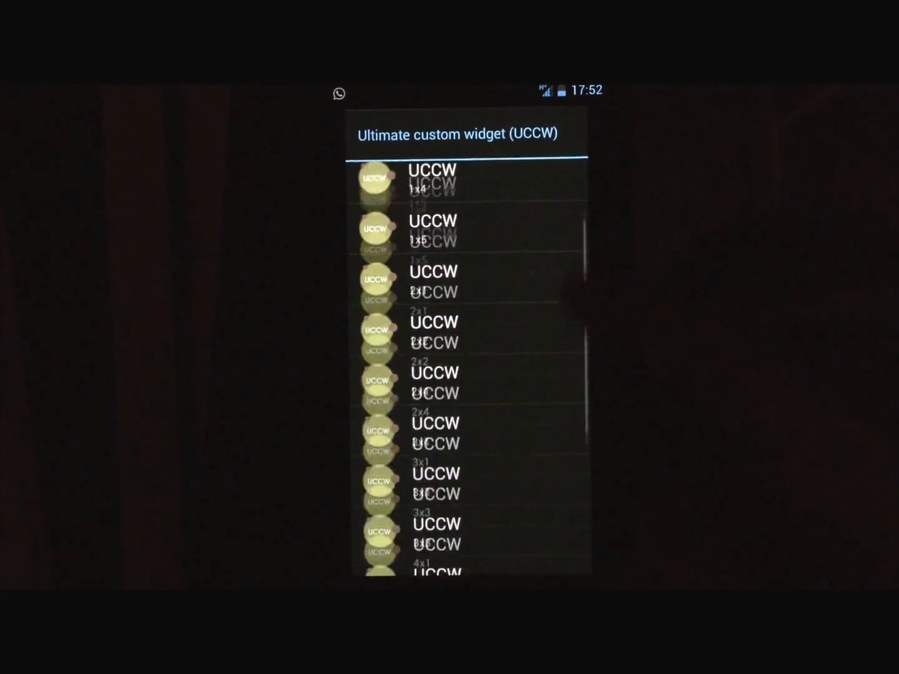
scroll("down", 3)
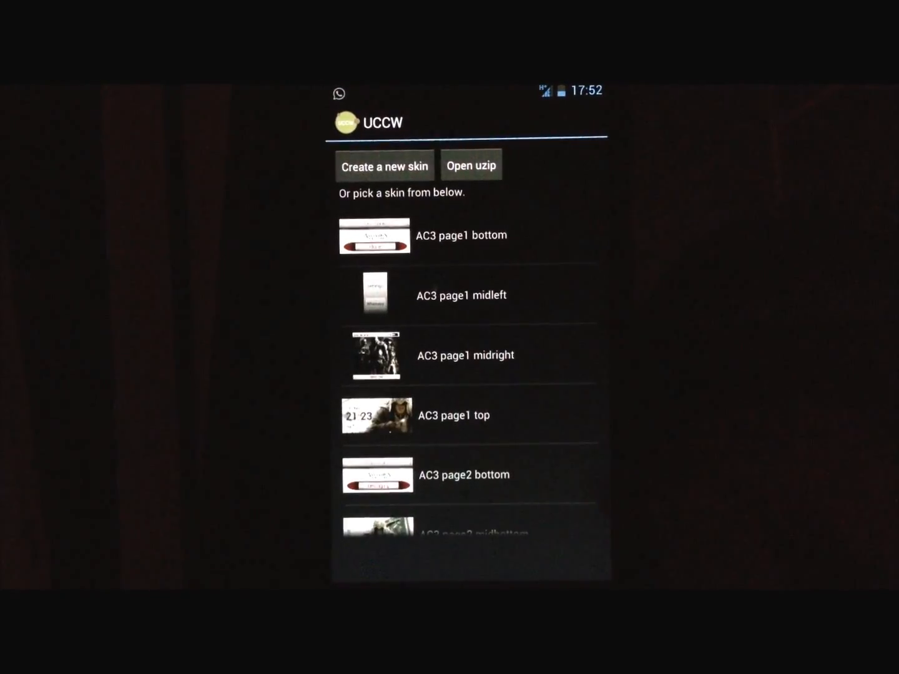
scroll("down", 3)
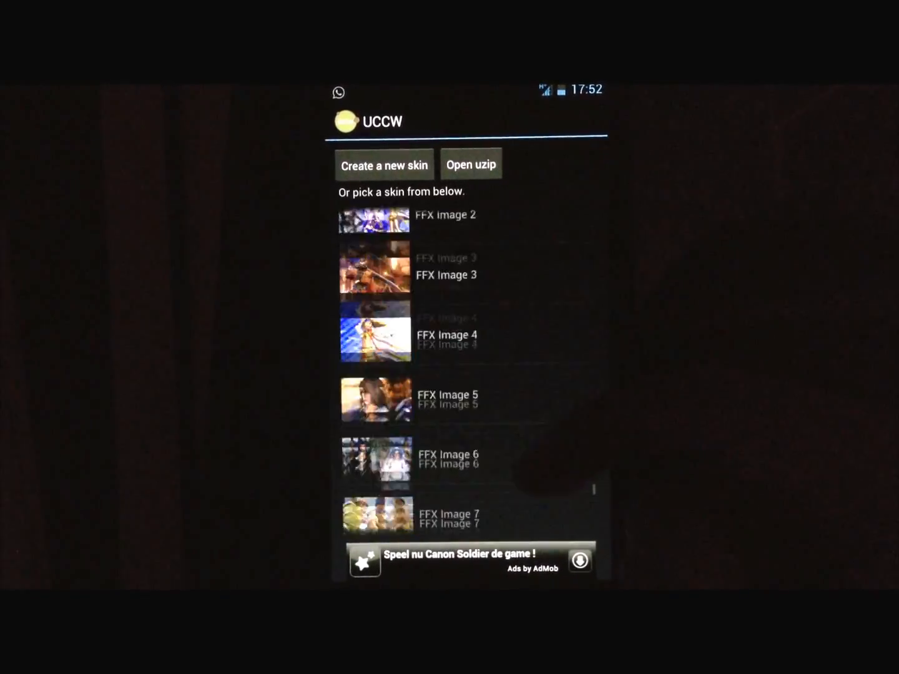
Choose a UCCW widget size and apply a WOW Page1 skin to it
scroll("down", 3)
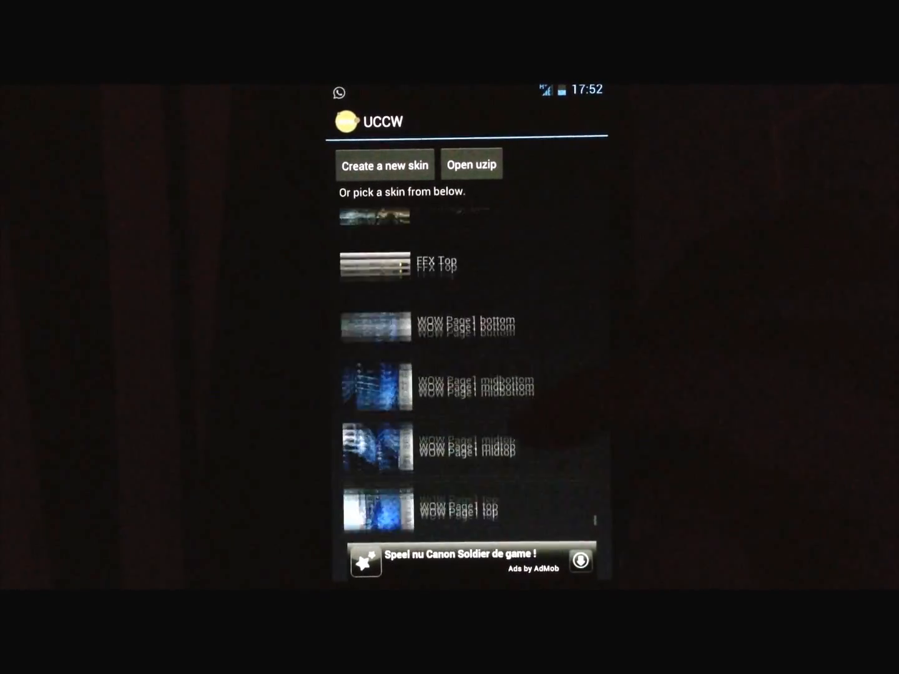
scroll("down", 3)
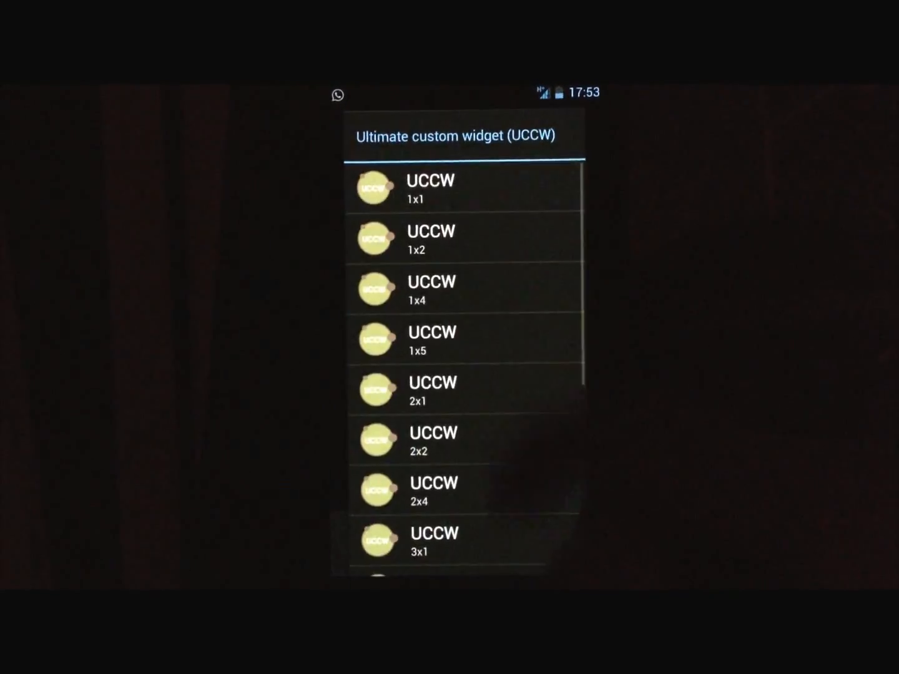
left_click(427, 188)
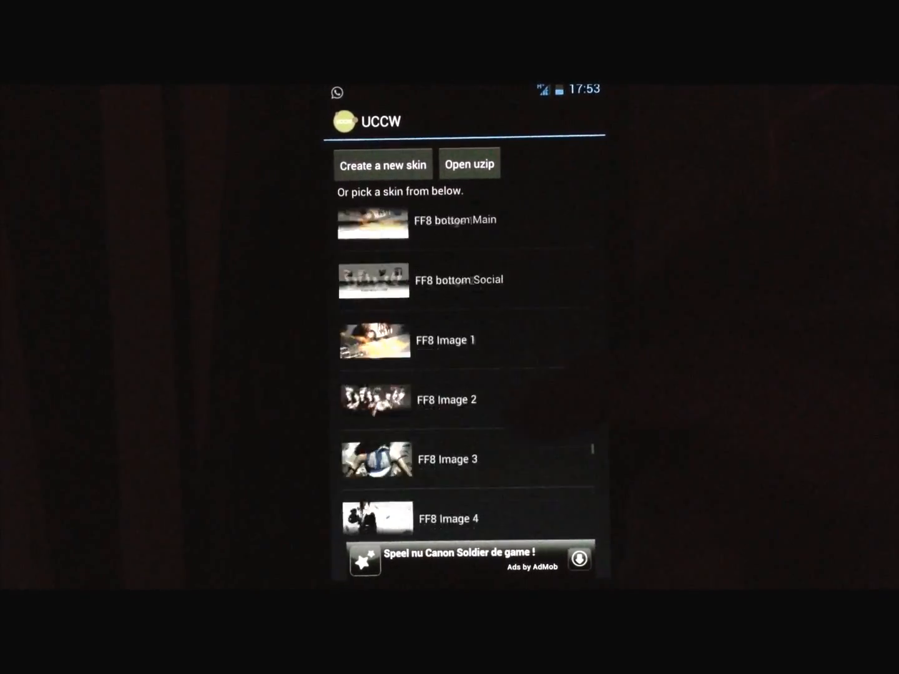
scroll("down", 3)
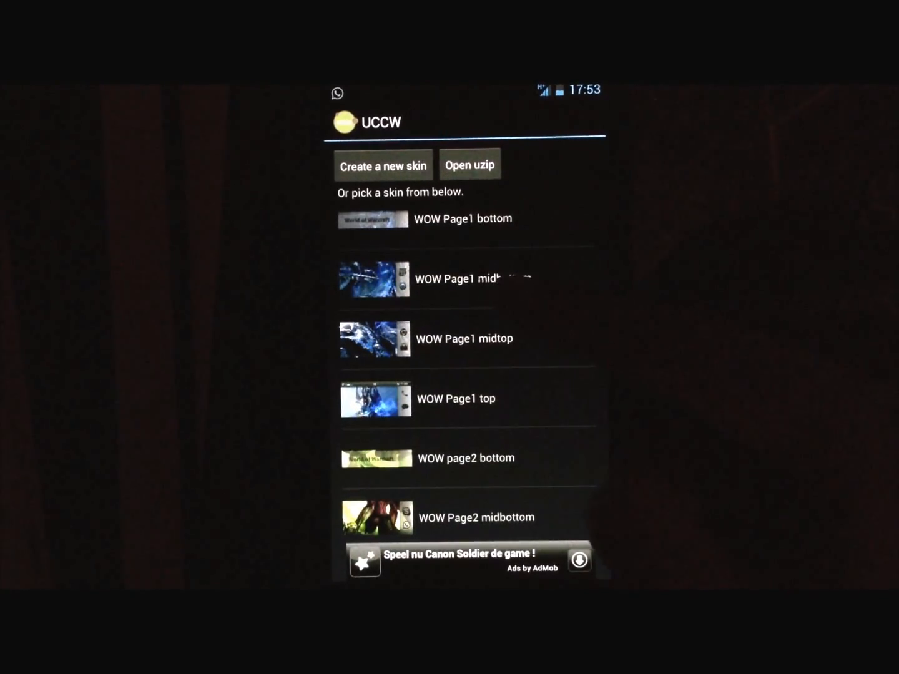
left_click(465, 338)
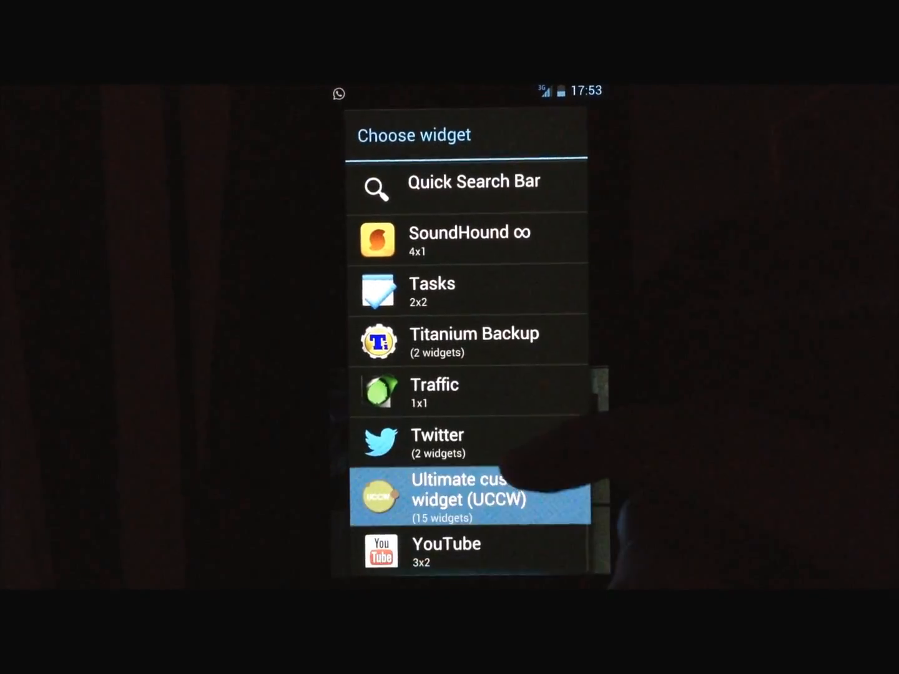
Add a 4x2 UCCW widget and browse the skin list for its skin
left_click(469, 499)
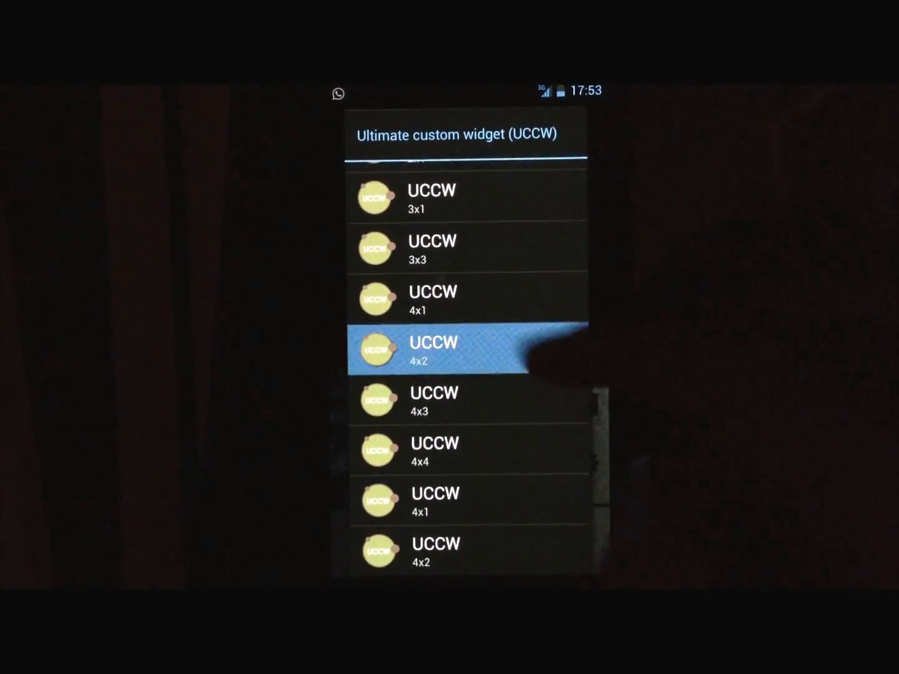
left_click(439, 350)
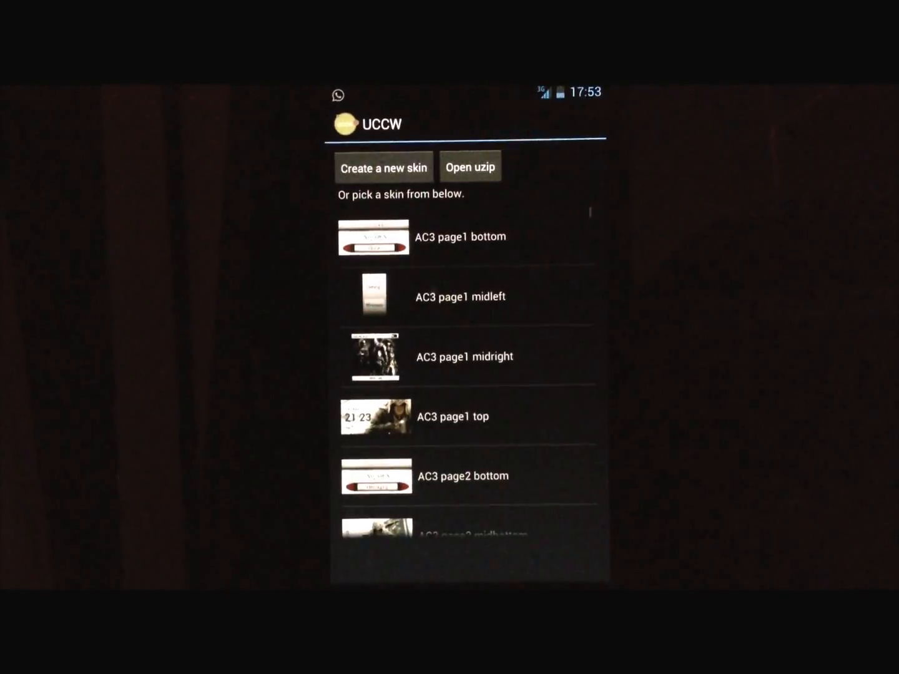
scroll("down", 3)
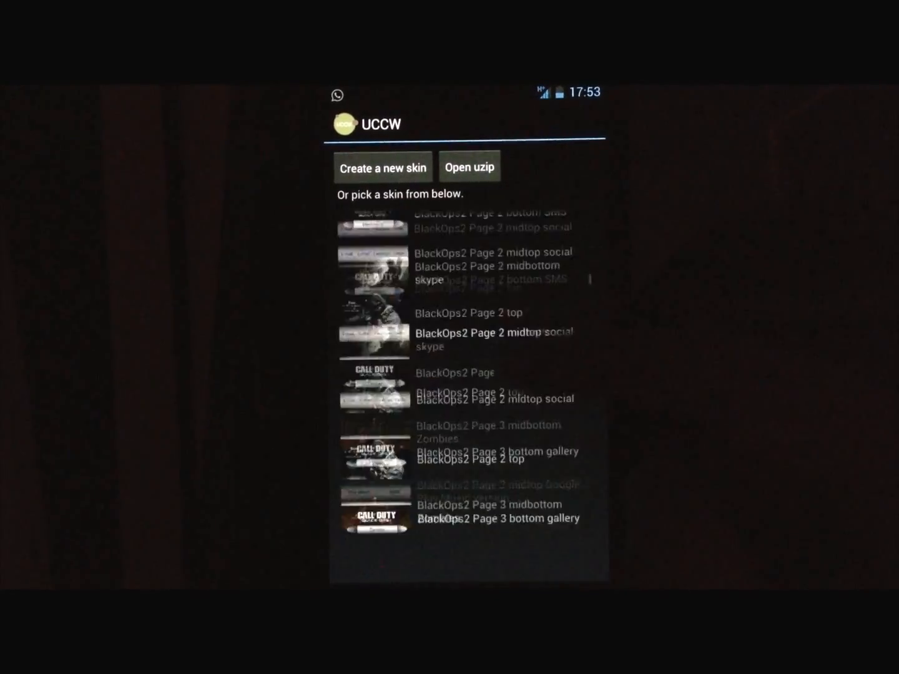
scroll("down", 3)
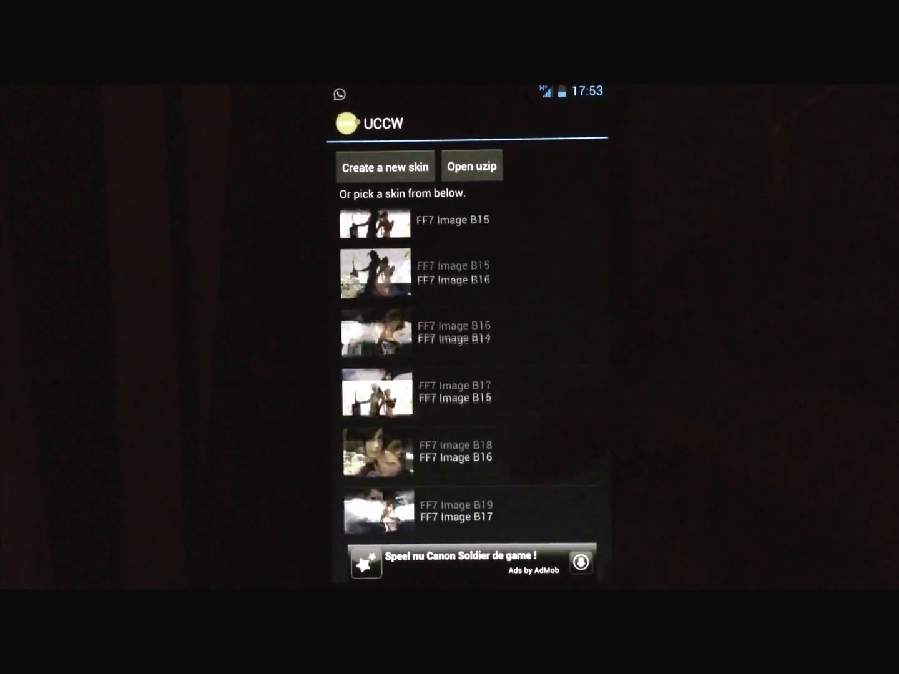
scroll("down", 3)
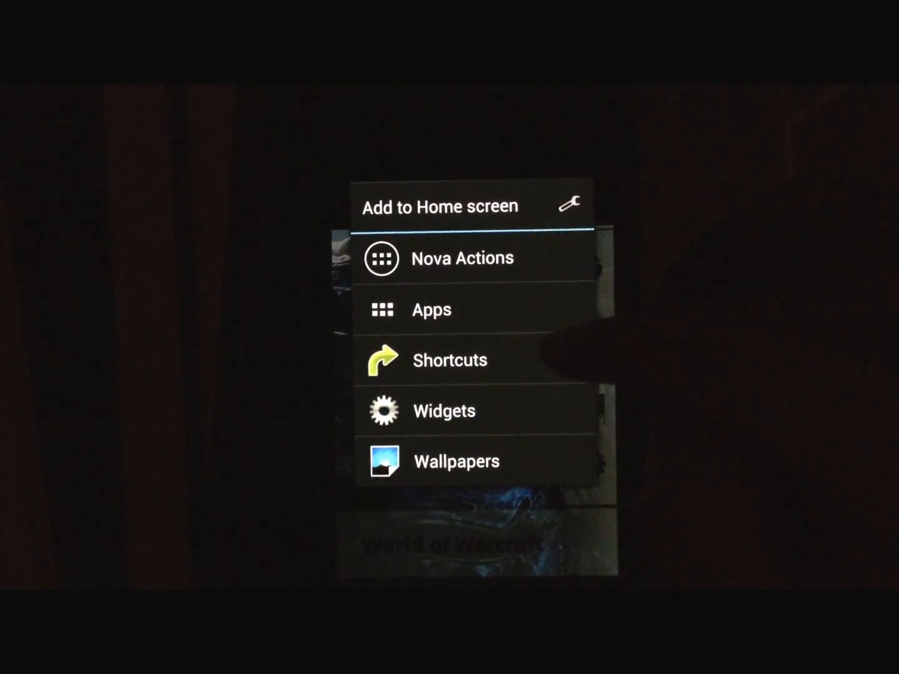
Start another UCCW widget and scroll its skin list to WOW page3 and page4
left_click(444, 411)
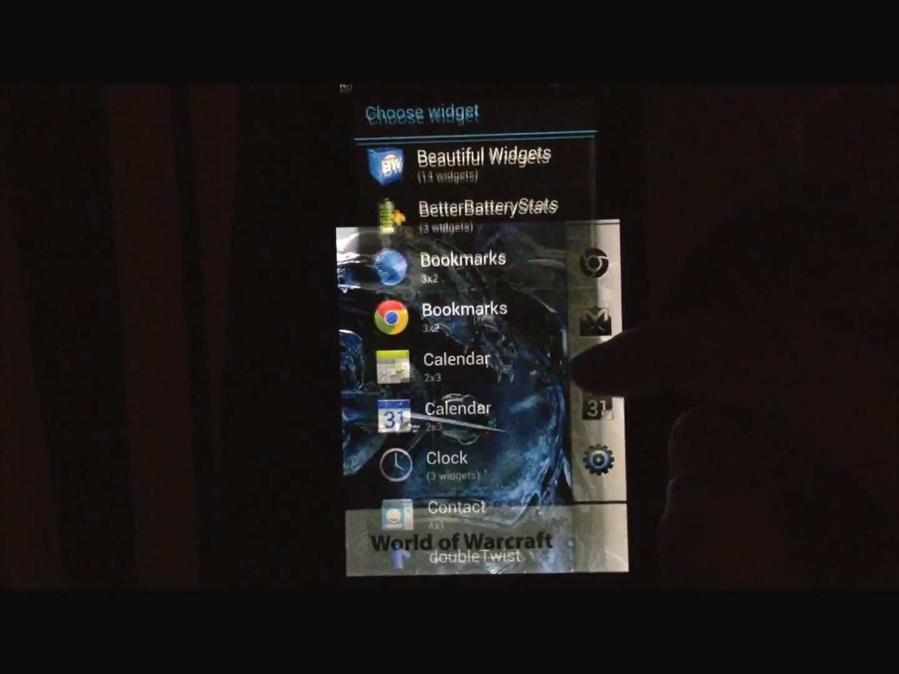
scroll("down", 3)
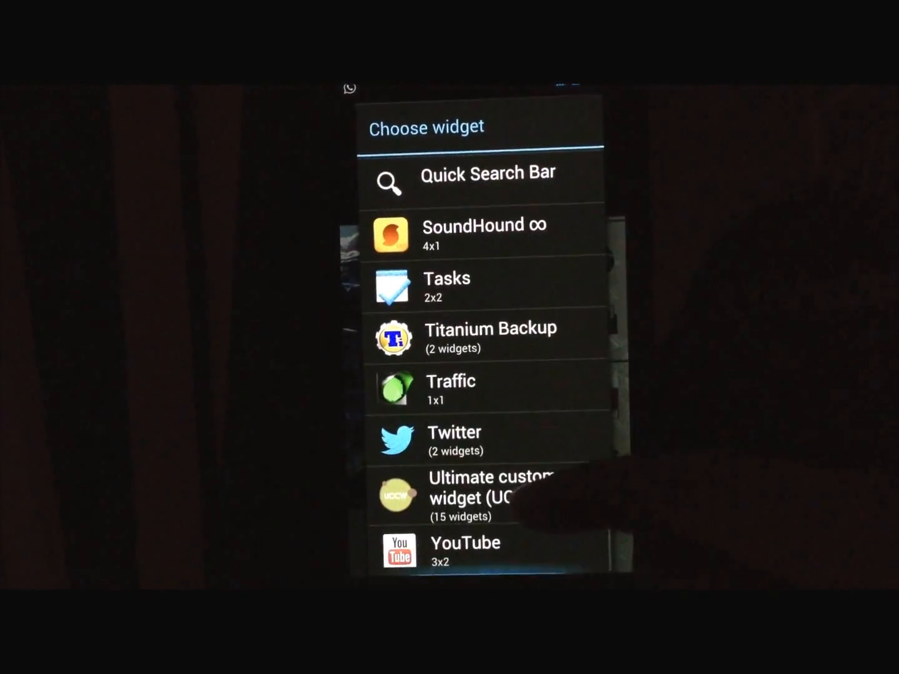
left_click(484, 497)
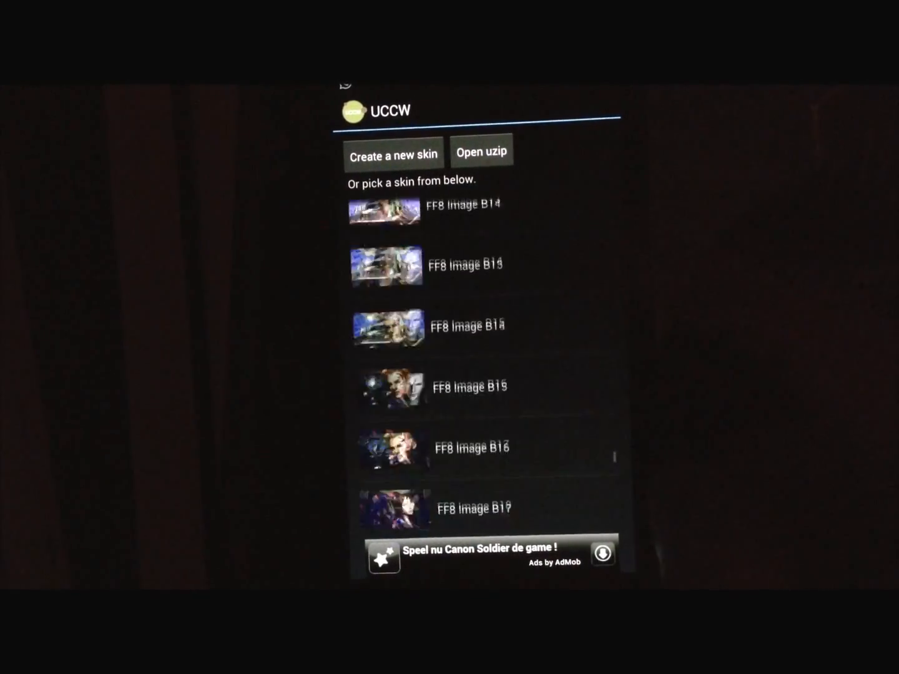
scroll("down", 3)
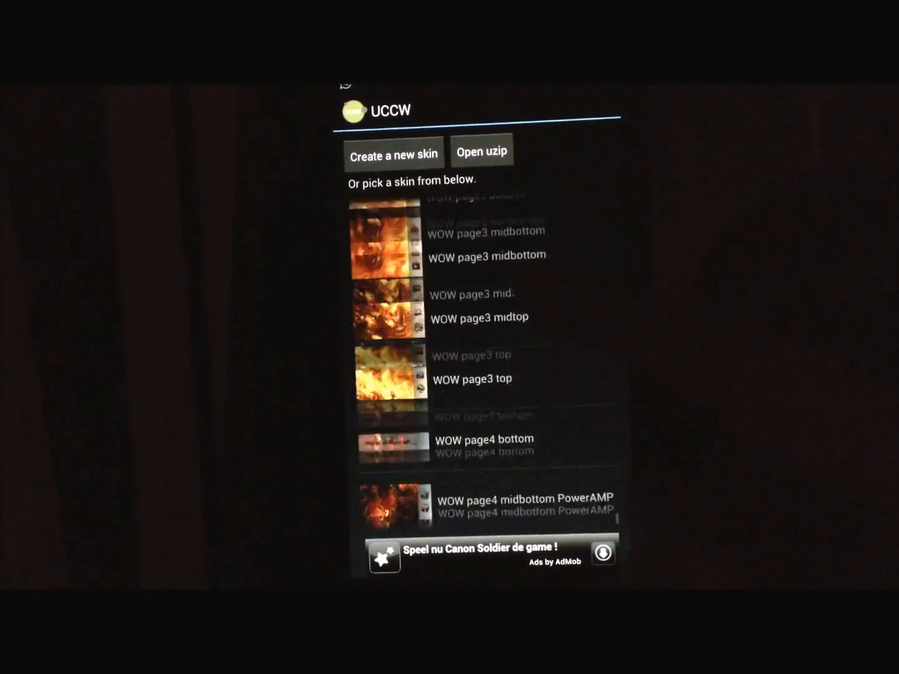
scroll("down", 3)
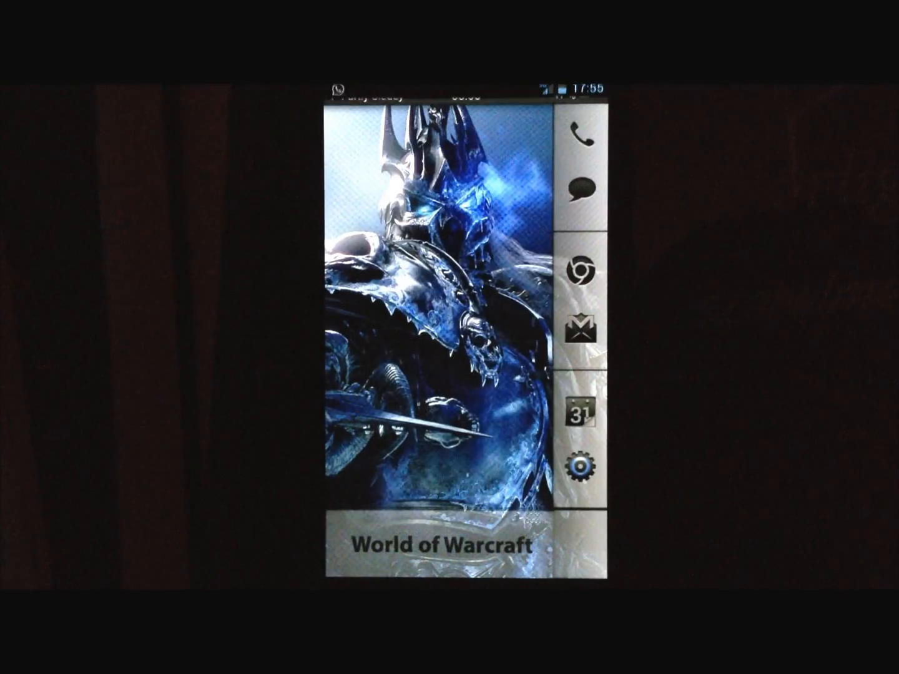
Finish placing the WOW widgets and return to Nova Settings' main list
left_click(582, 467)
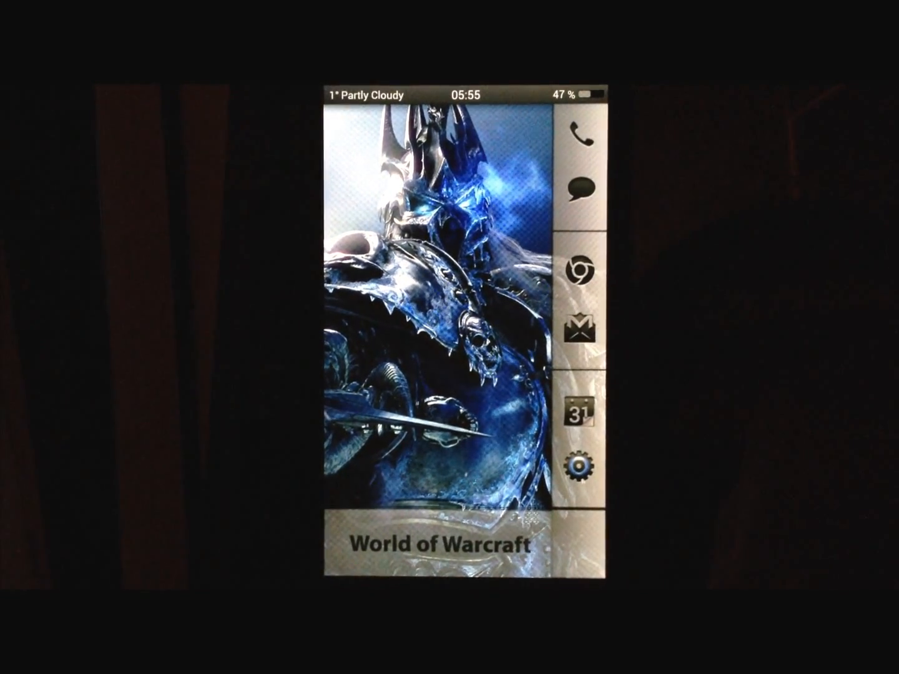
left_click(577, 417)
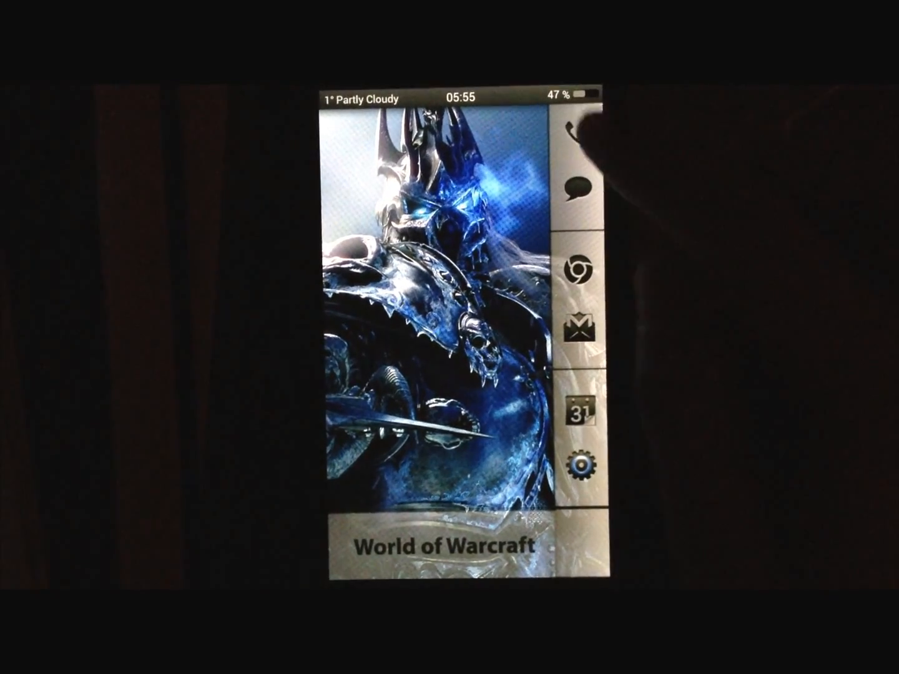
left_click(569, 135)
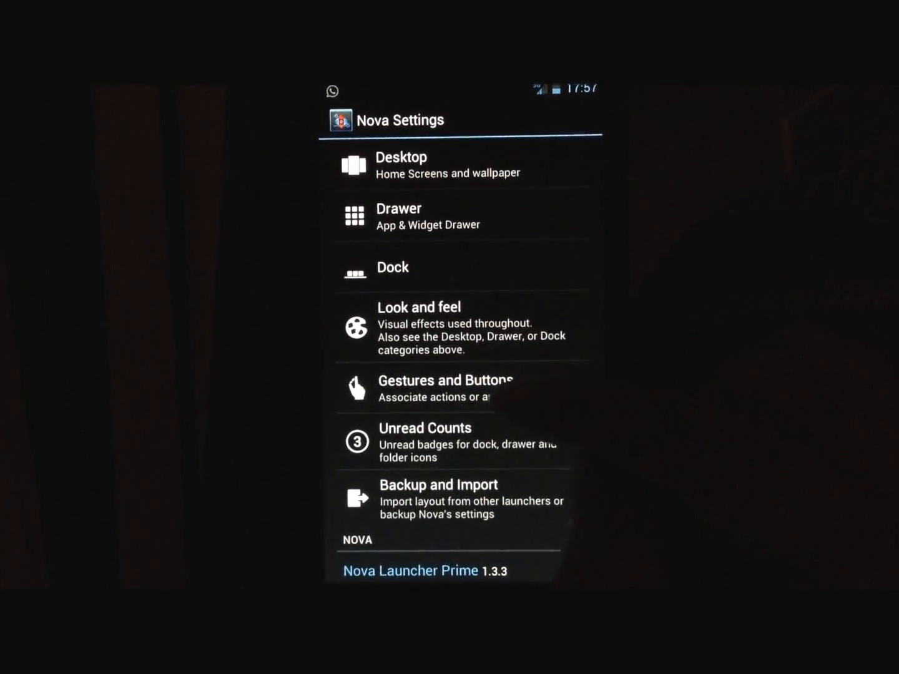
Set Home Button to App Drawer, Only on Default Screen, and bring up the drawer to test
left_click(443, 380)
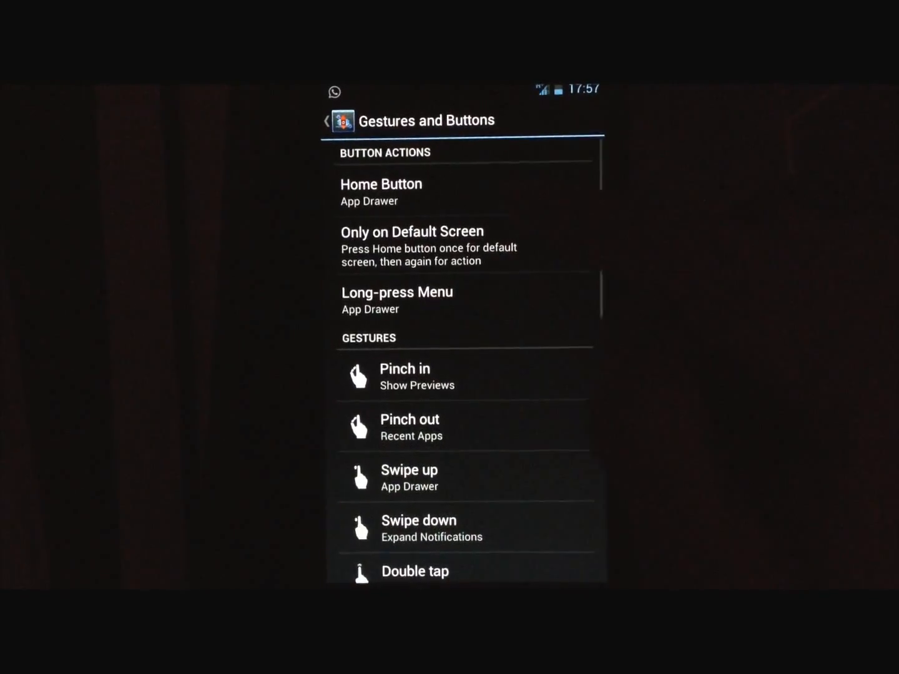
left_click(380, 184)
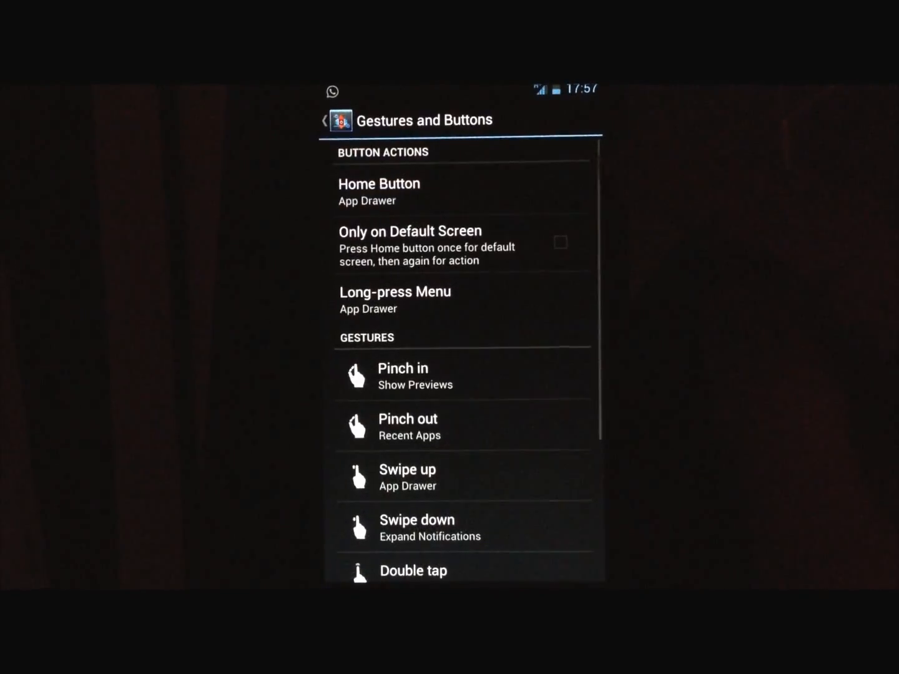
left_click(560, 243)
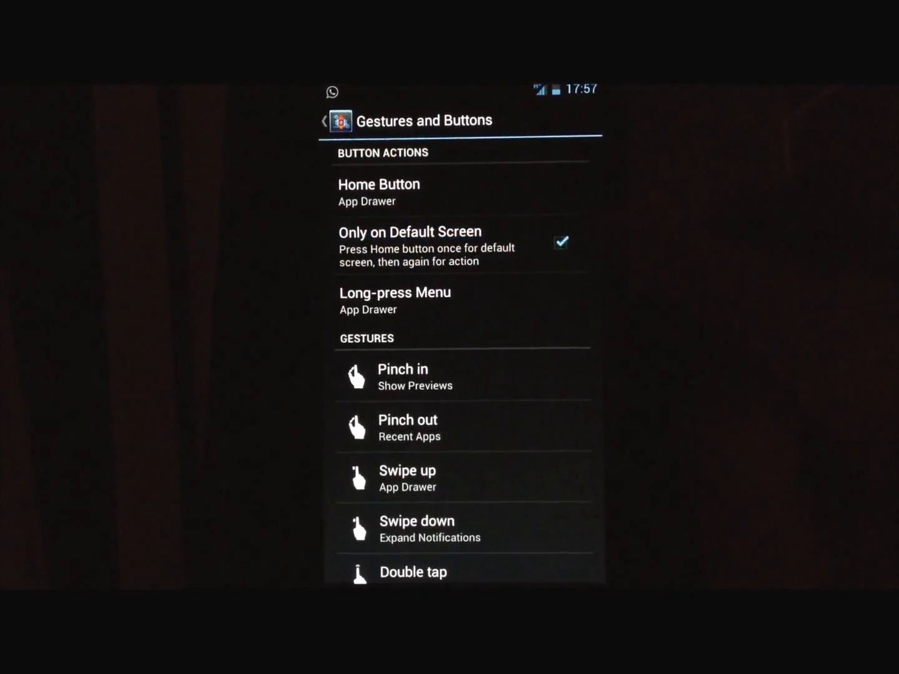
left_click(559, 242)
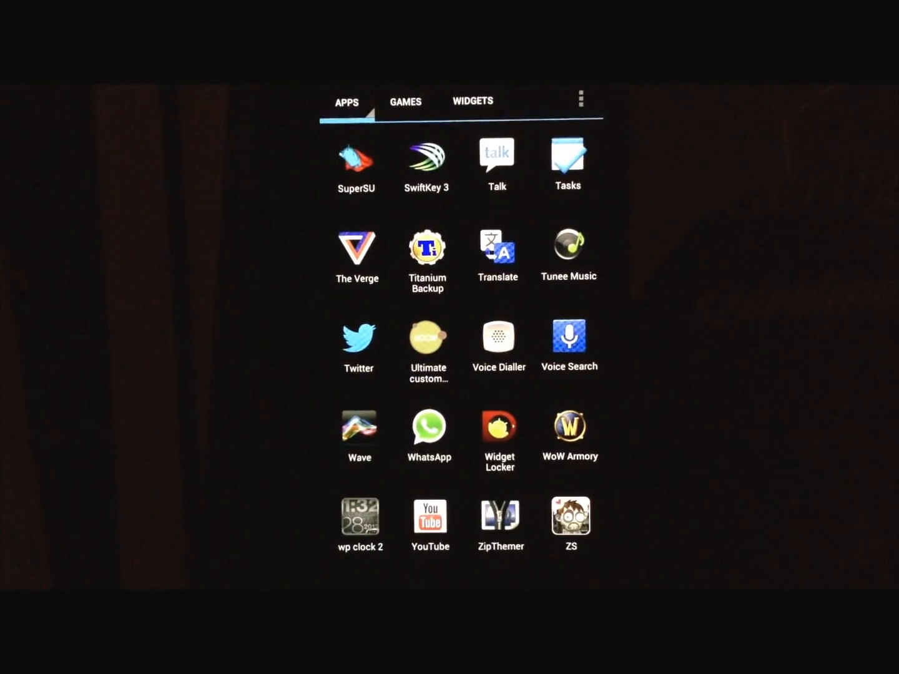
Launch Ultimate custom widget from the drawer and open its weather settings (Celsius)
left_click(569, 424)
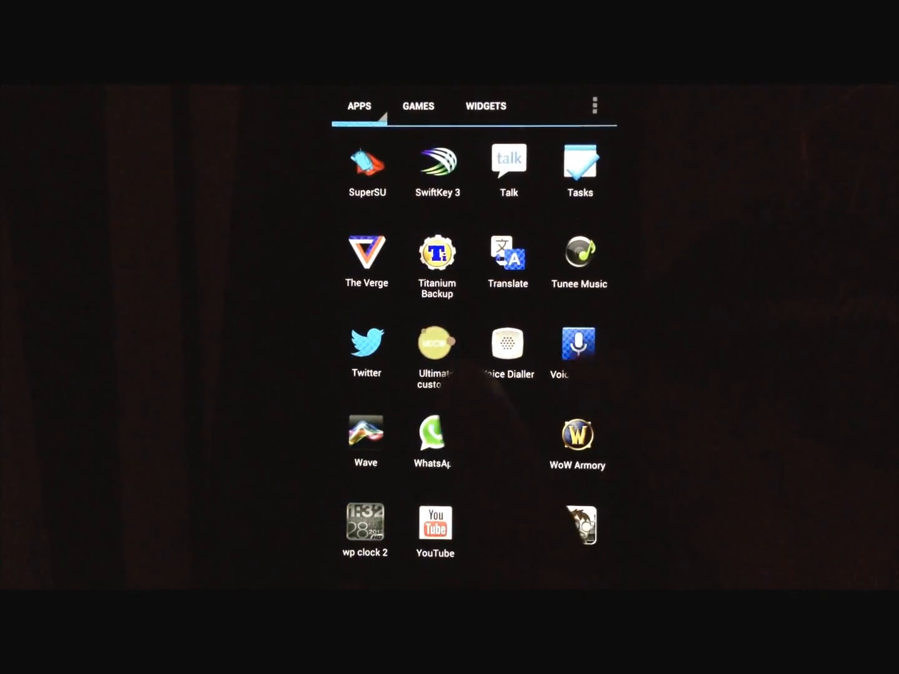
left_click(437, 342)
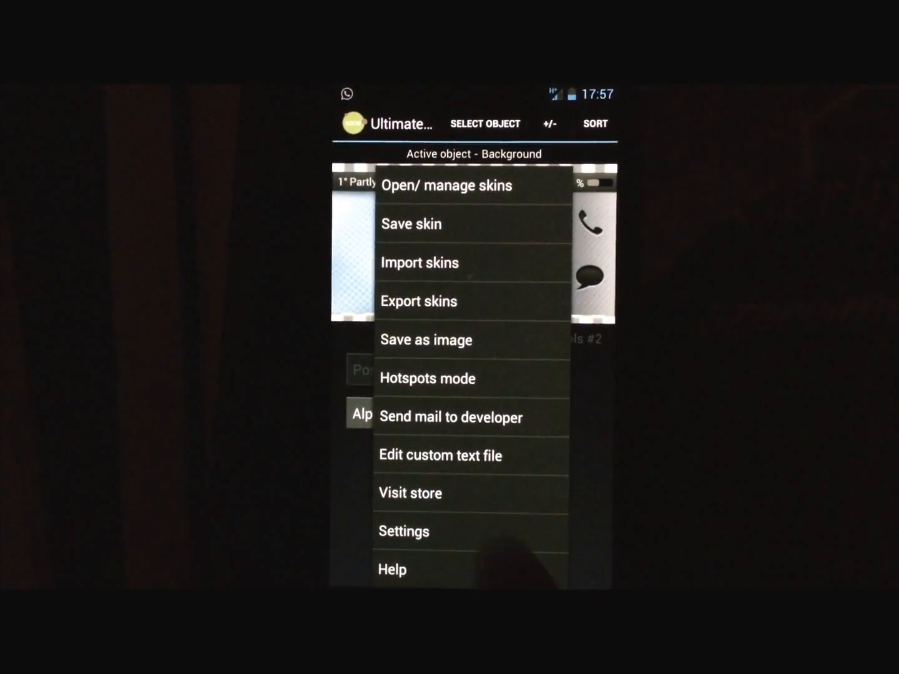
left_click(404, 532)
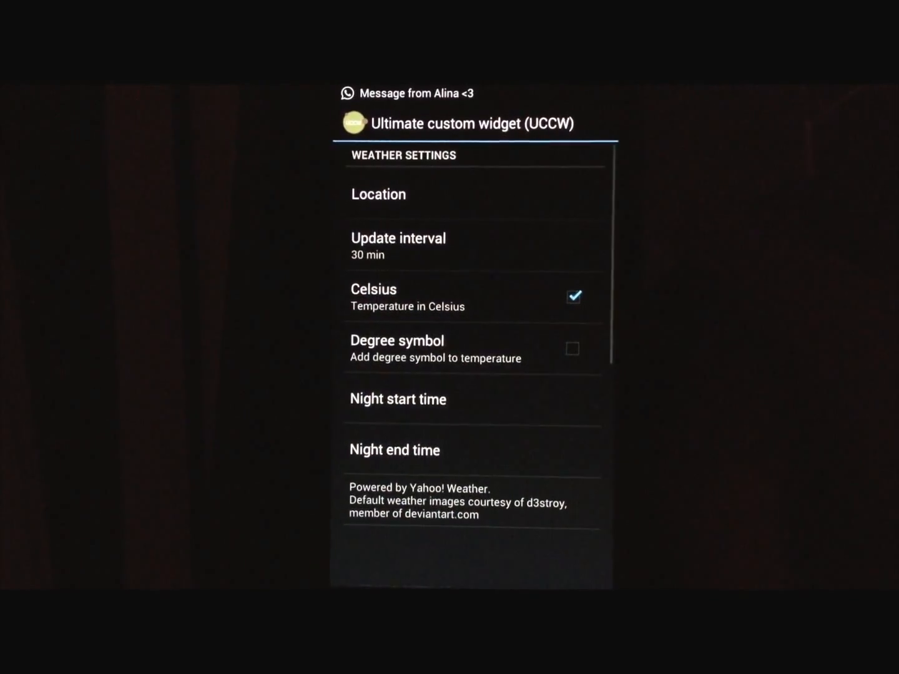